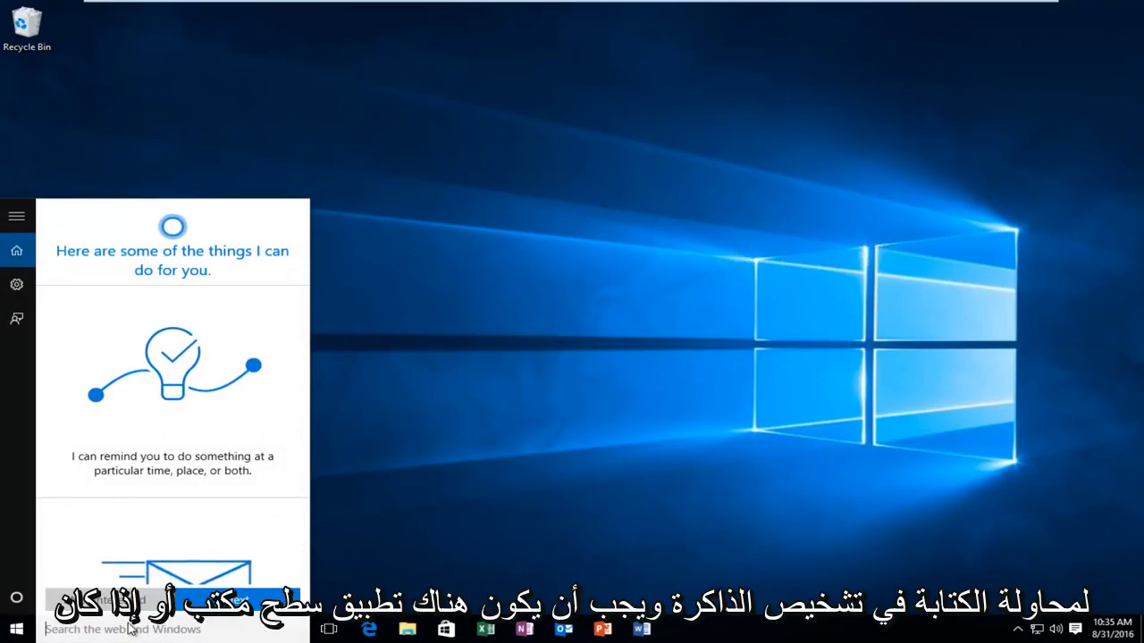
- Search for "memory dia" so Windows Memory Diagnostic appears as the best match
type("memory dis")
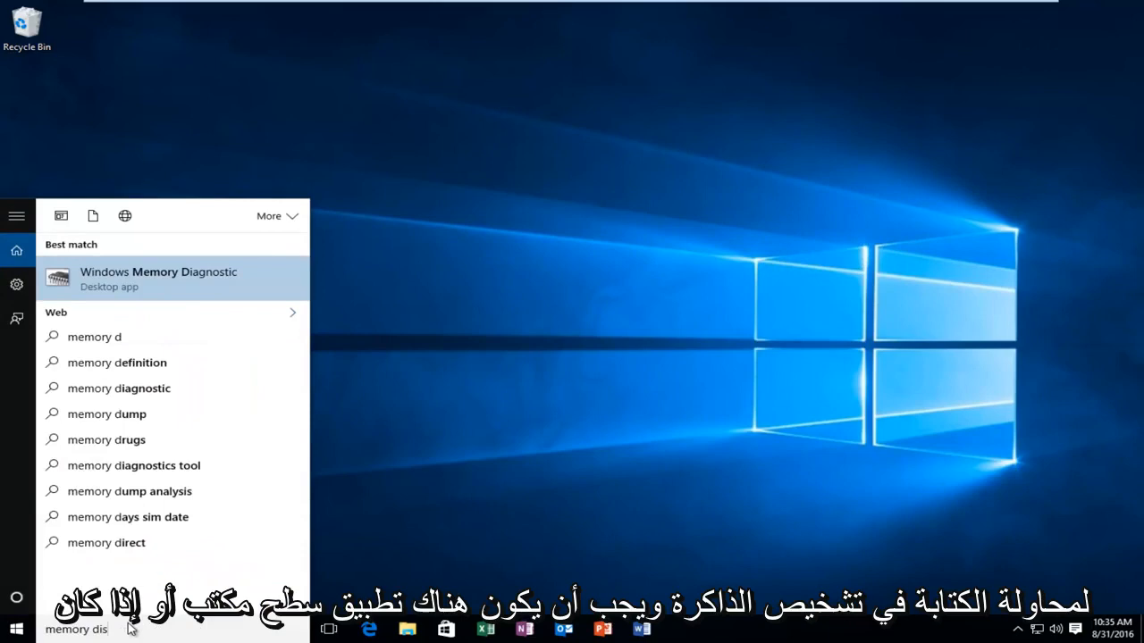
type("a")
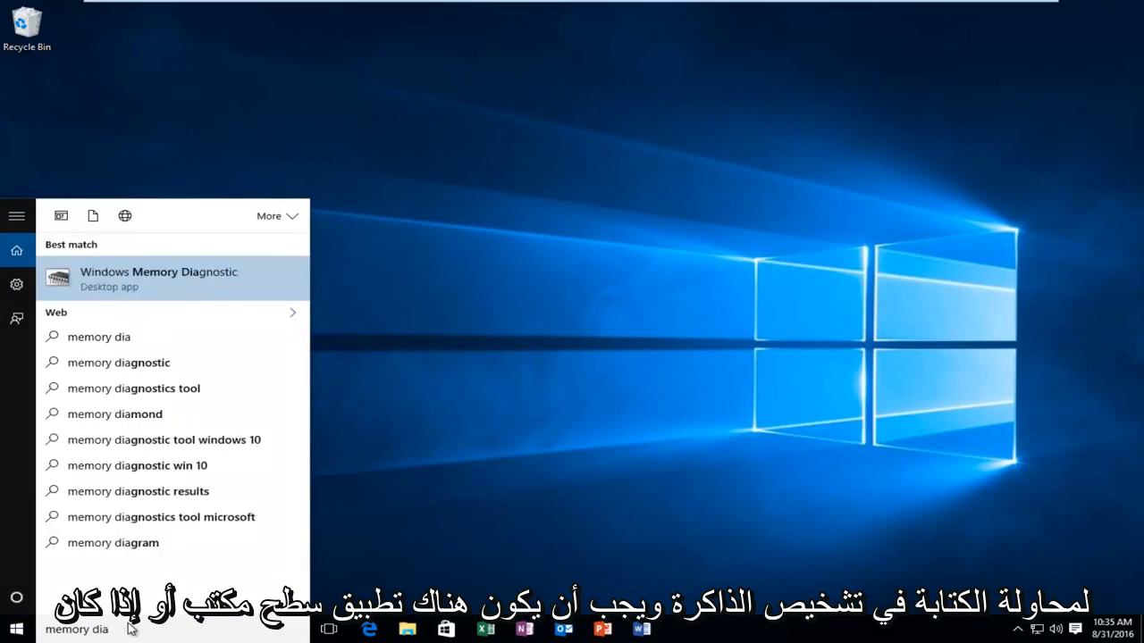
mouse_move(132, 288)
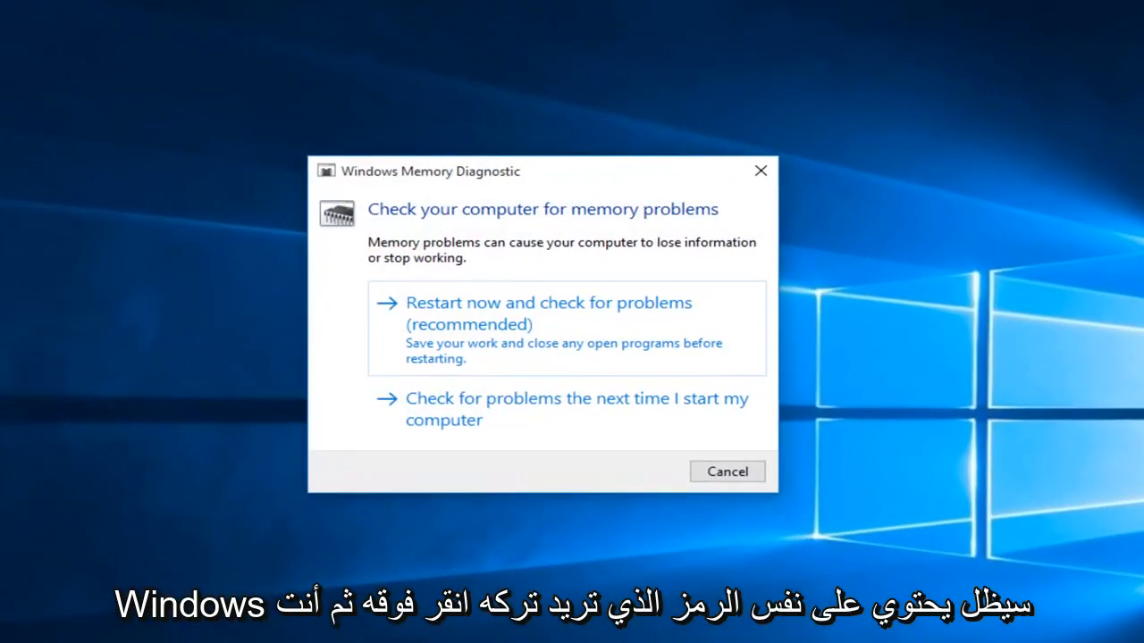
mouse_move(480, 325)
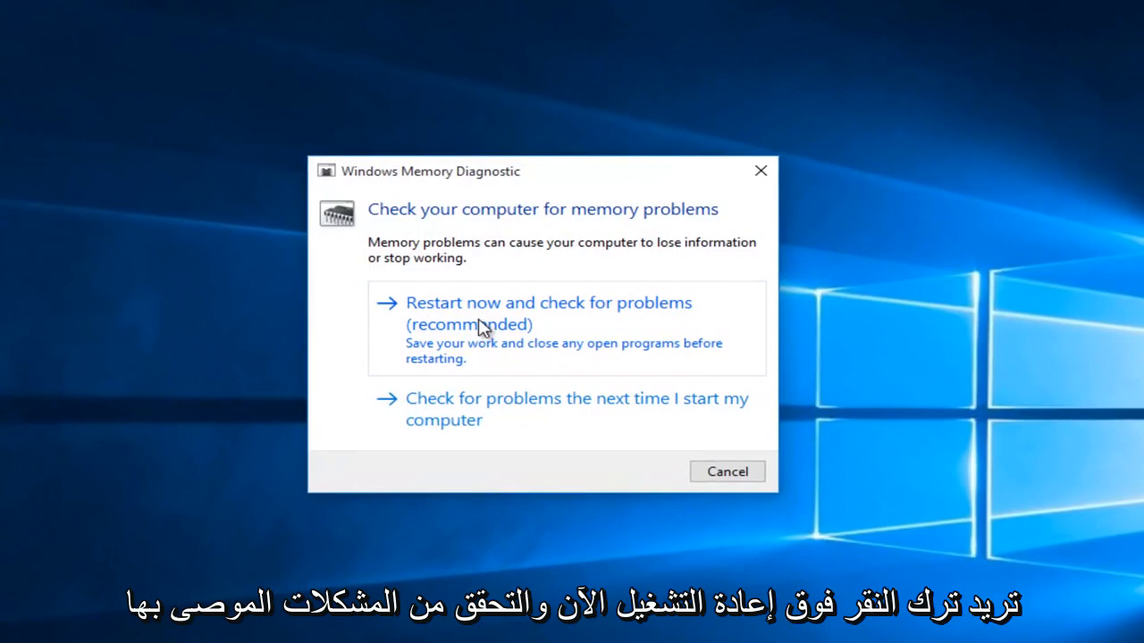
mouse_move(511, 349)
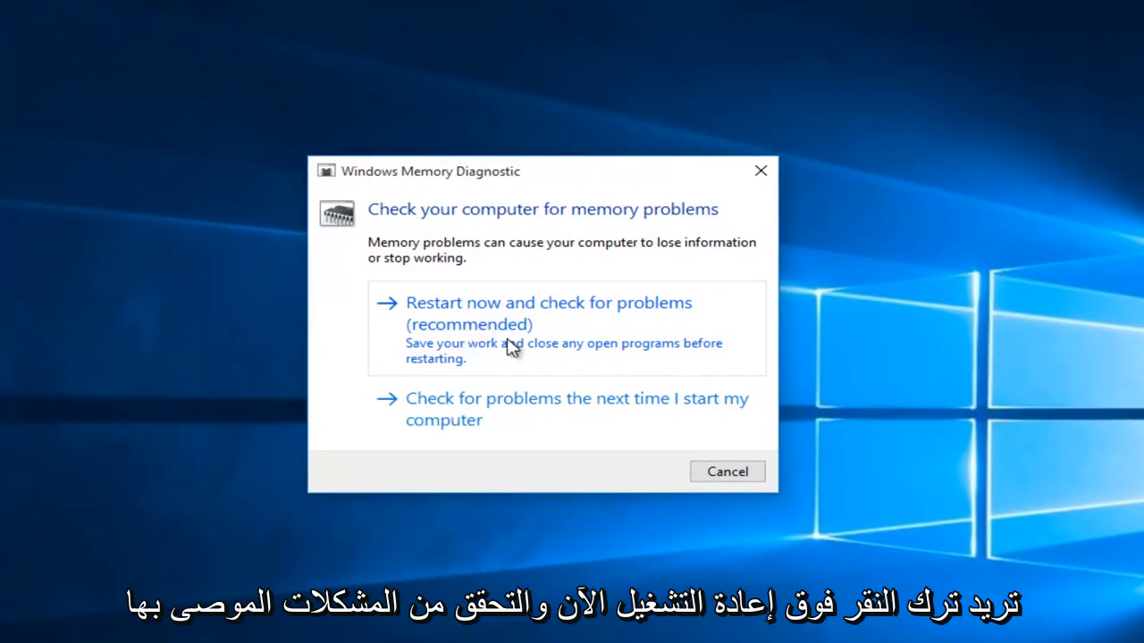
- Choose "Restart now and check for problems (recommended)" in Windows Memory Diagnostic
left_click(547, 302)
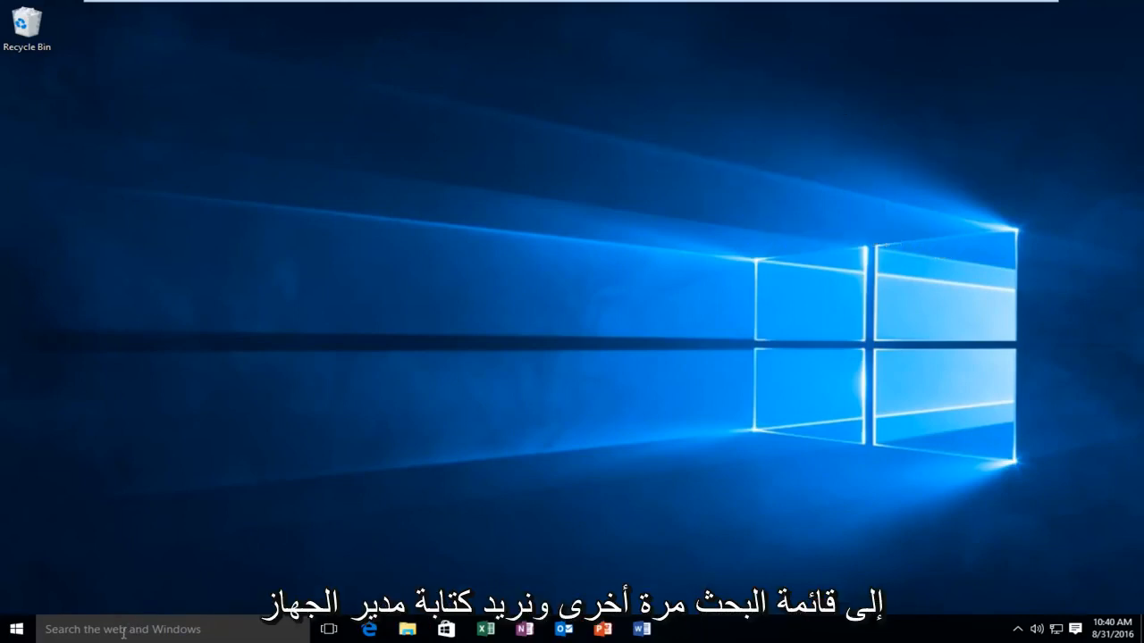
- Launch Device Manager and bring up properties of the VMware Virtual S SCSI Disk Device under Disk drives
type("device manager")
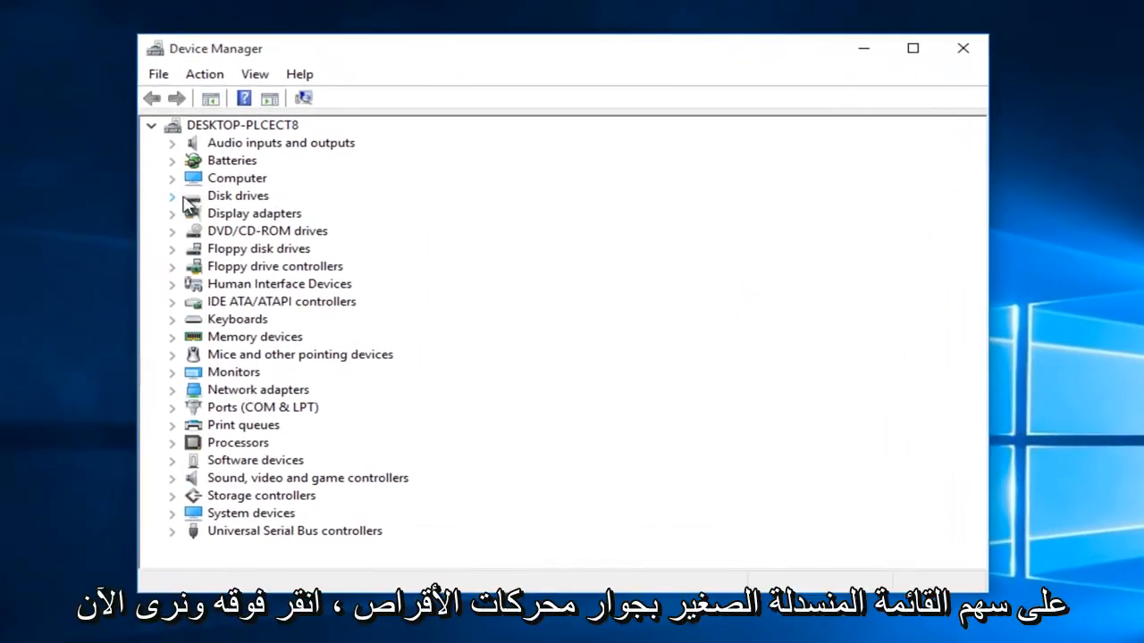
left_click(172, 194)
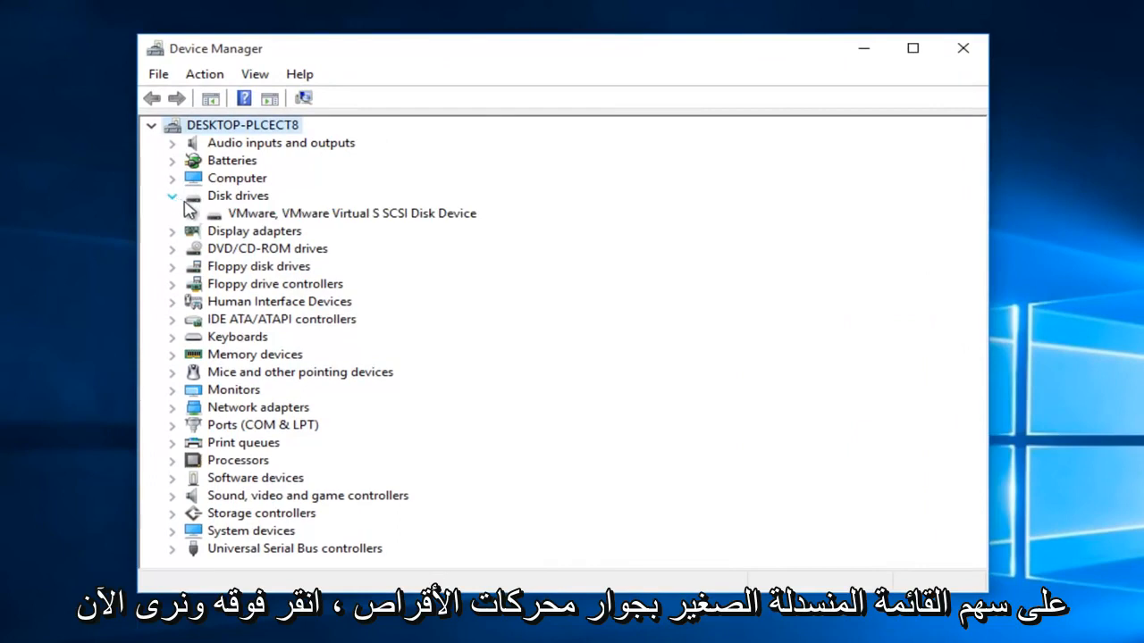
left_click(350, 212)
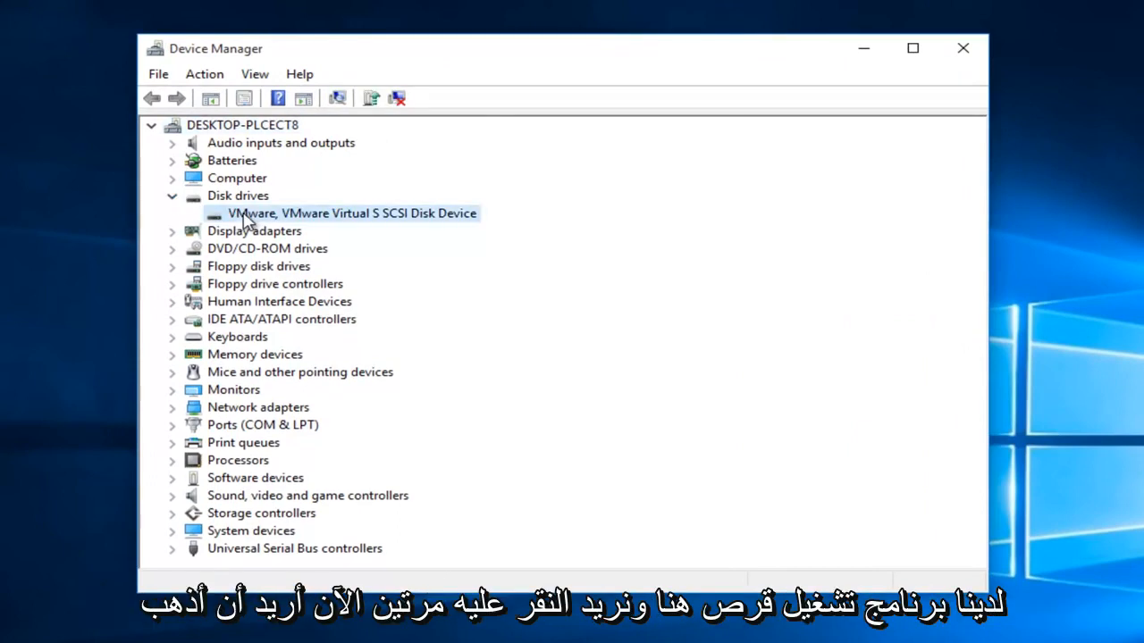
double_click(350, 213)
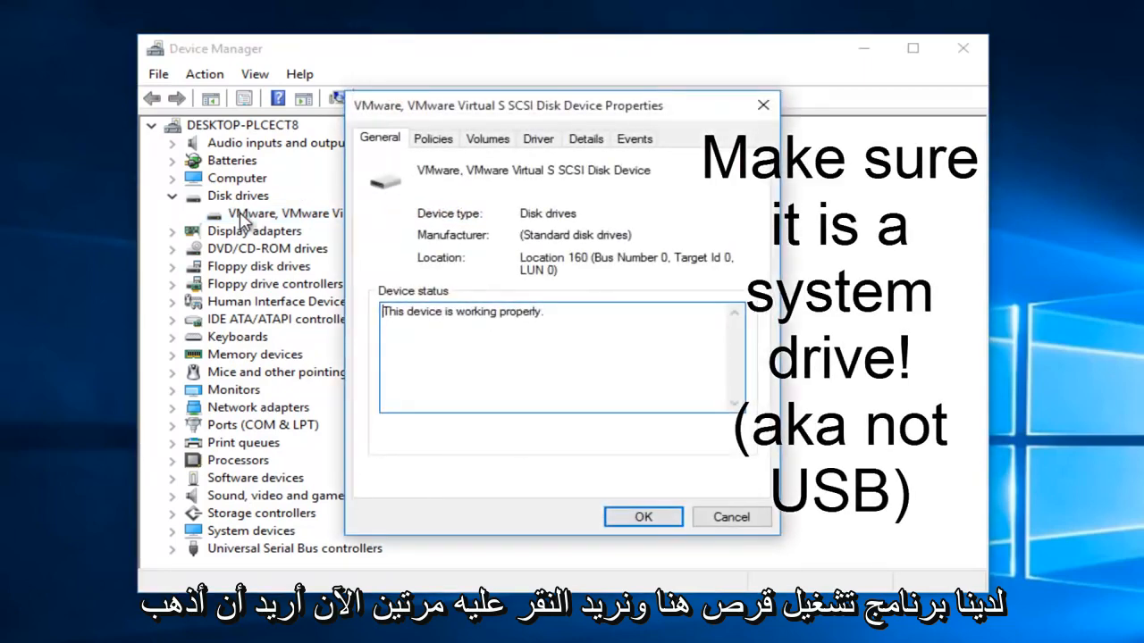
- On the Policies settings, set the disk's removal policy to Quick removal and confirm with OK
left_click(432, 140)
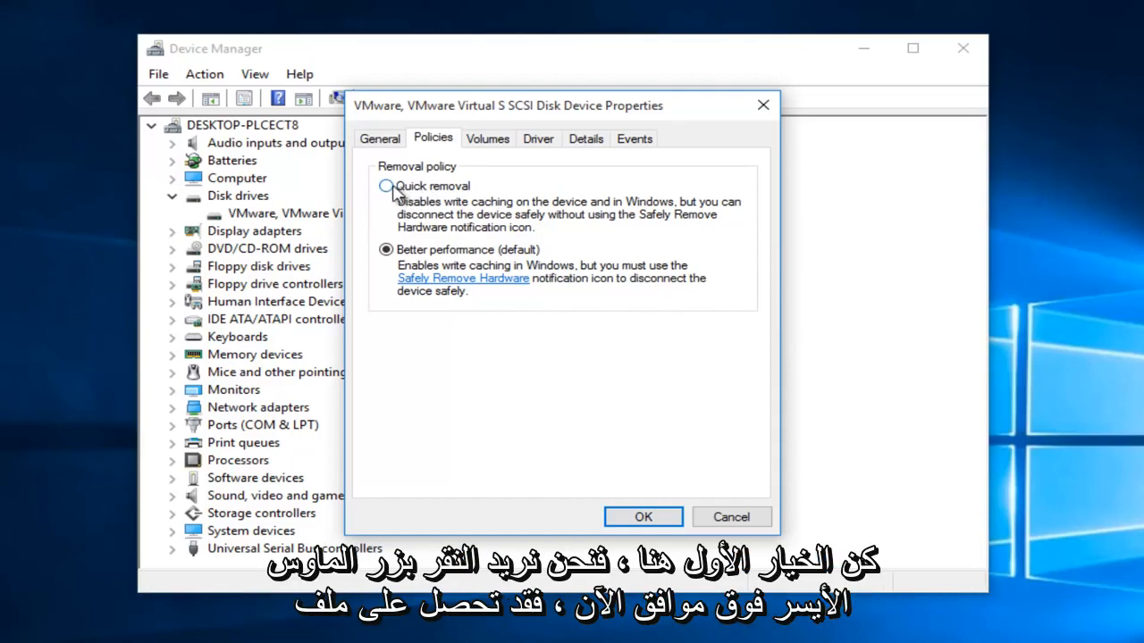
left_click(386, 186)
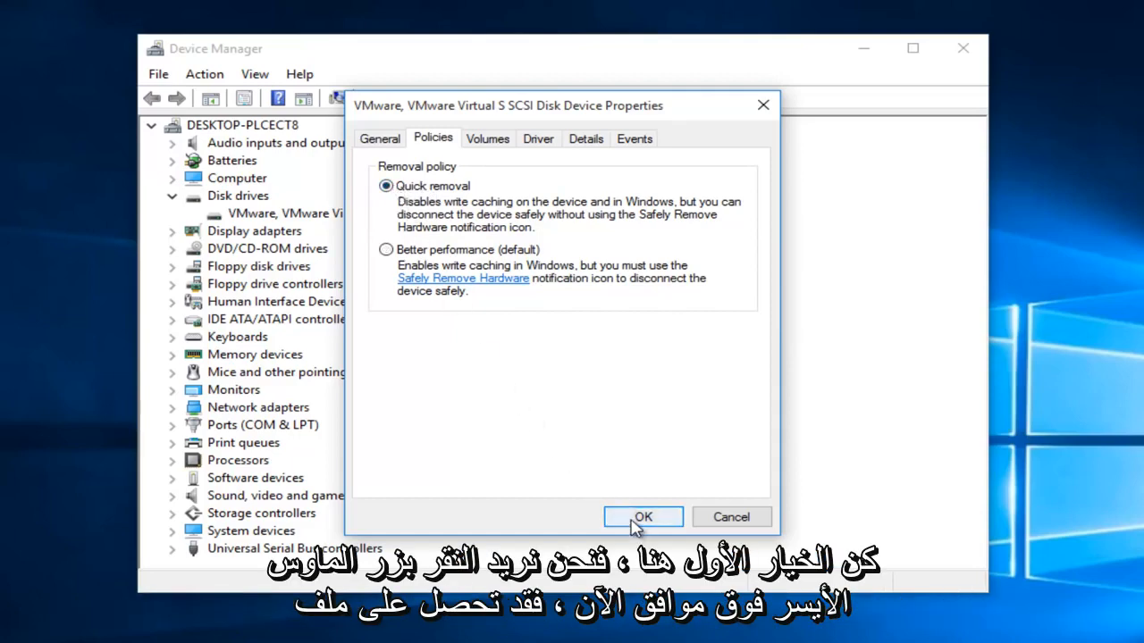
left_click(643, 516)
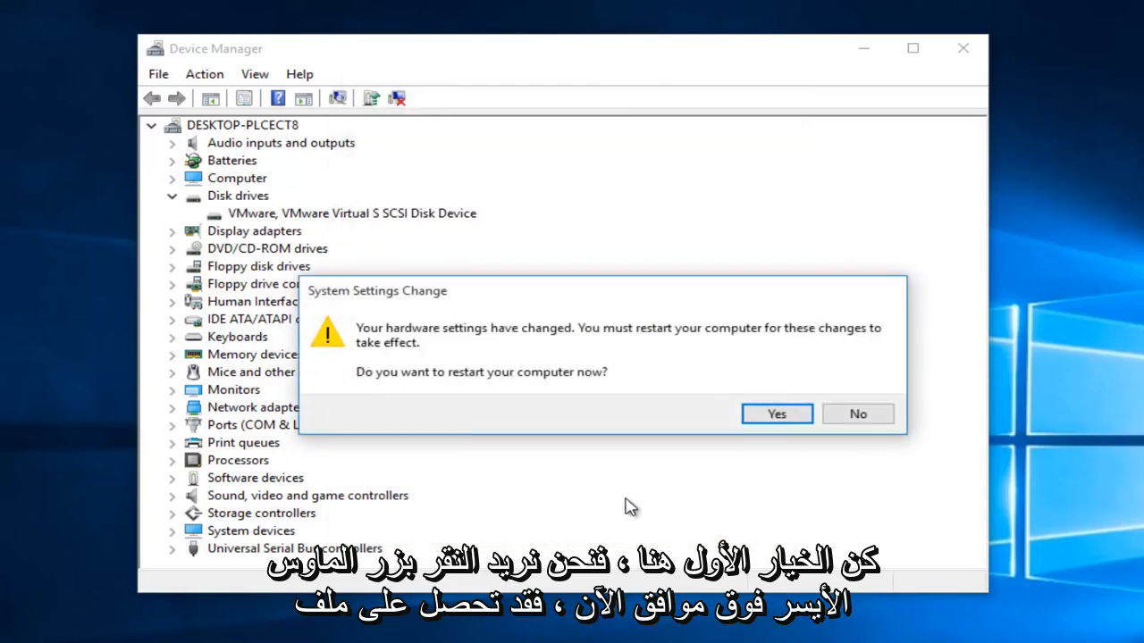
mouse_move(408, 329)
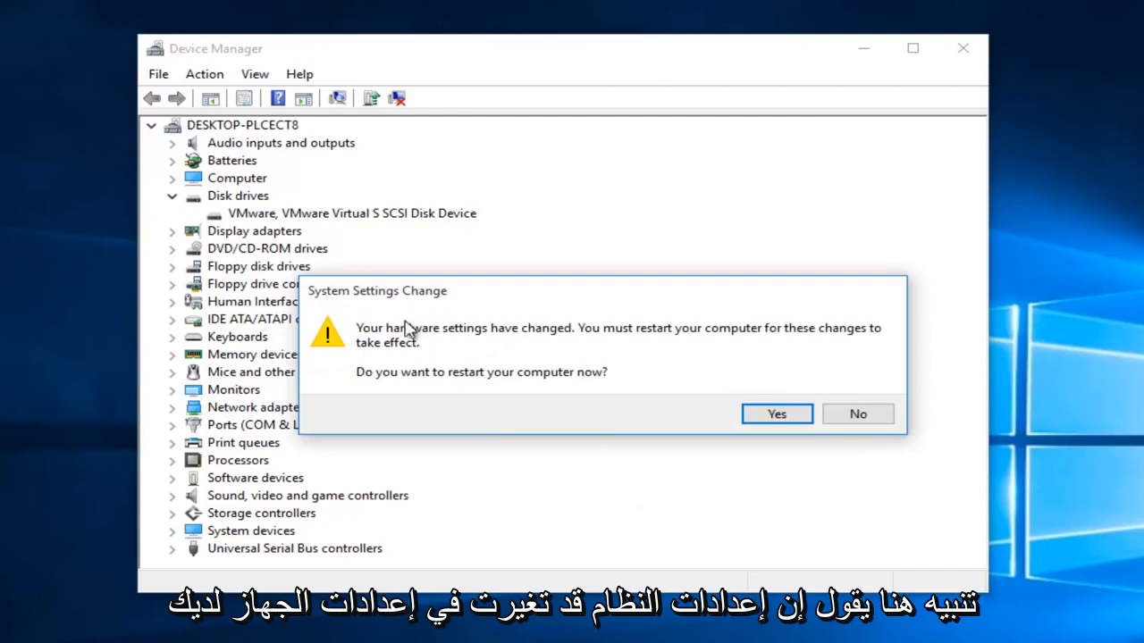
mouse_move(694, 336)
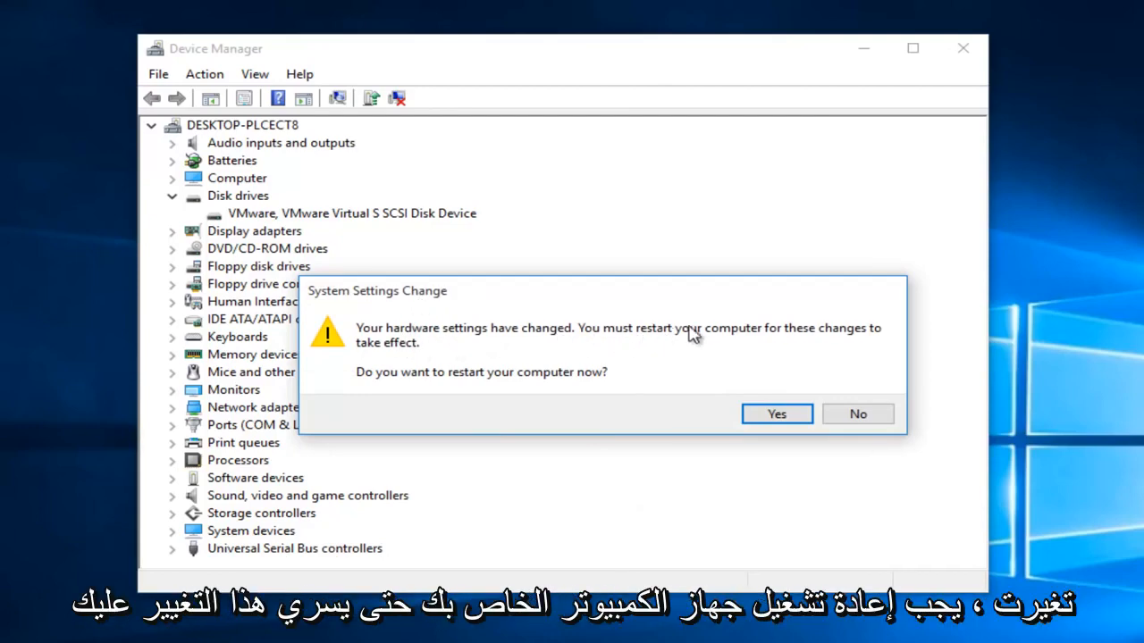
mouse_move(361, 397)
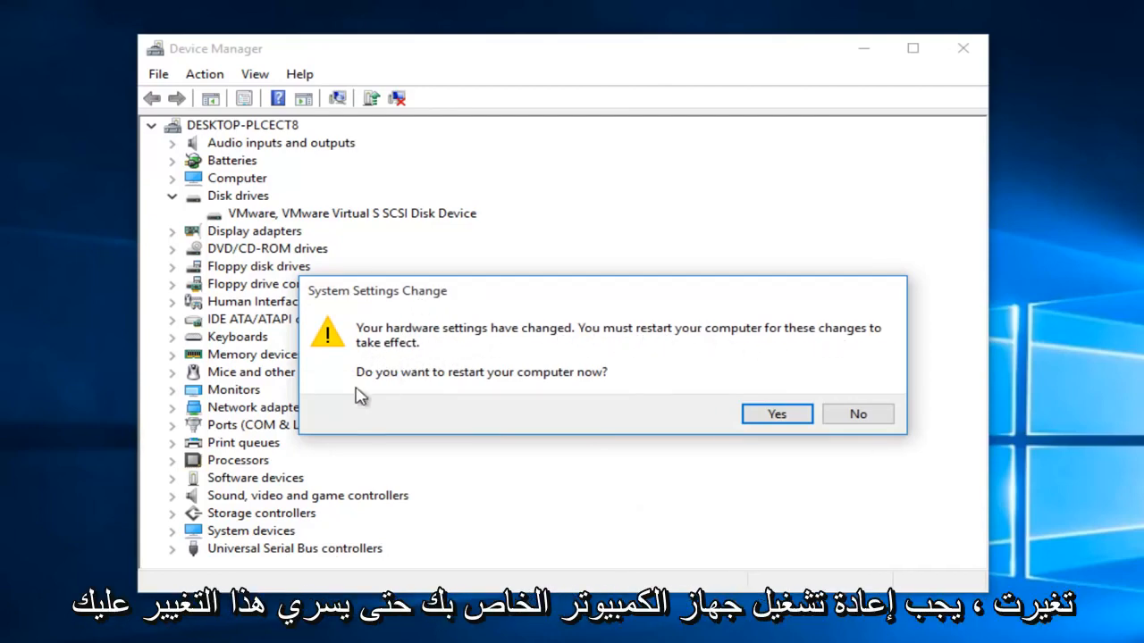
mouse_move(695, 400)
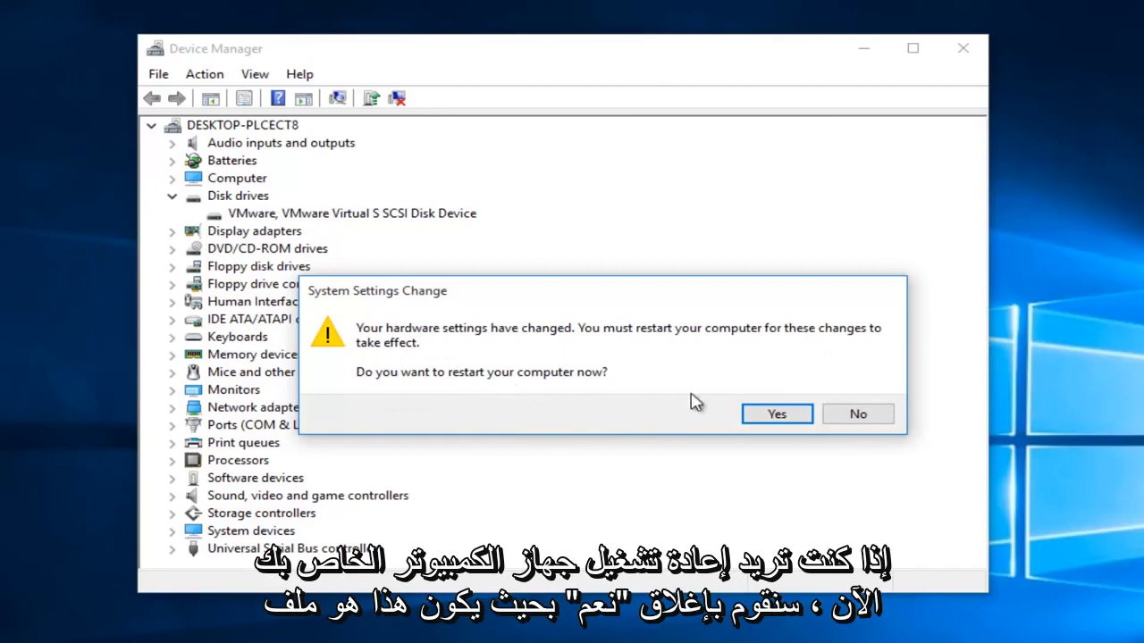
- Answer Yes in the System Settings Change dialog to restart the computer
left_click(856, 414)
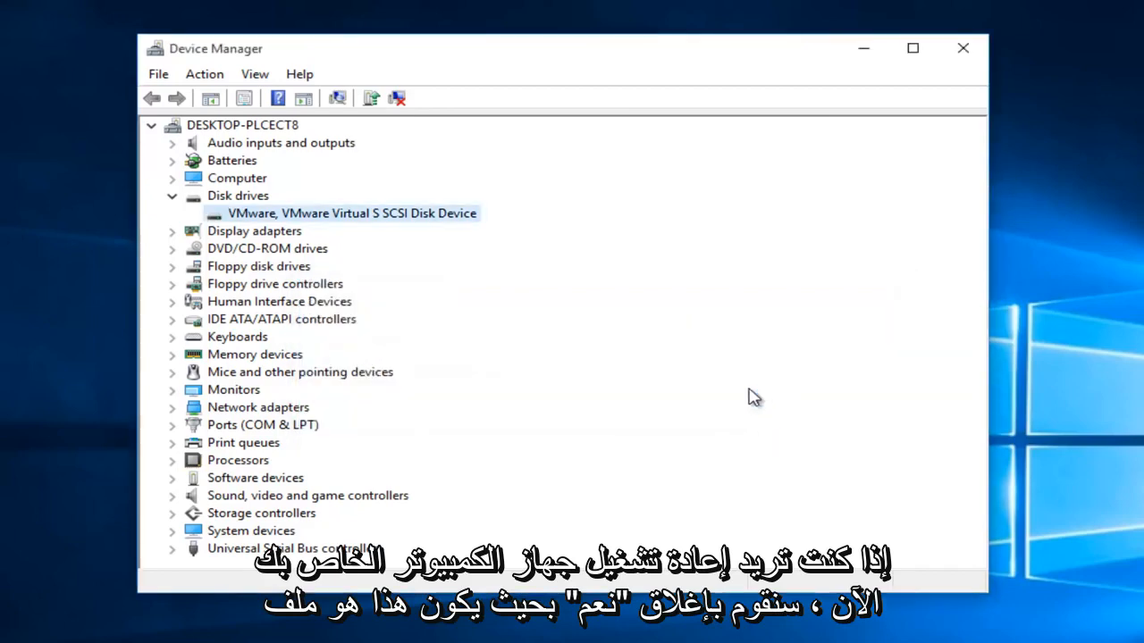